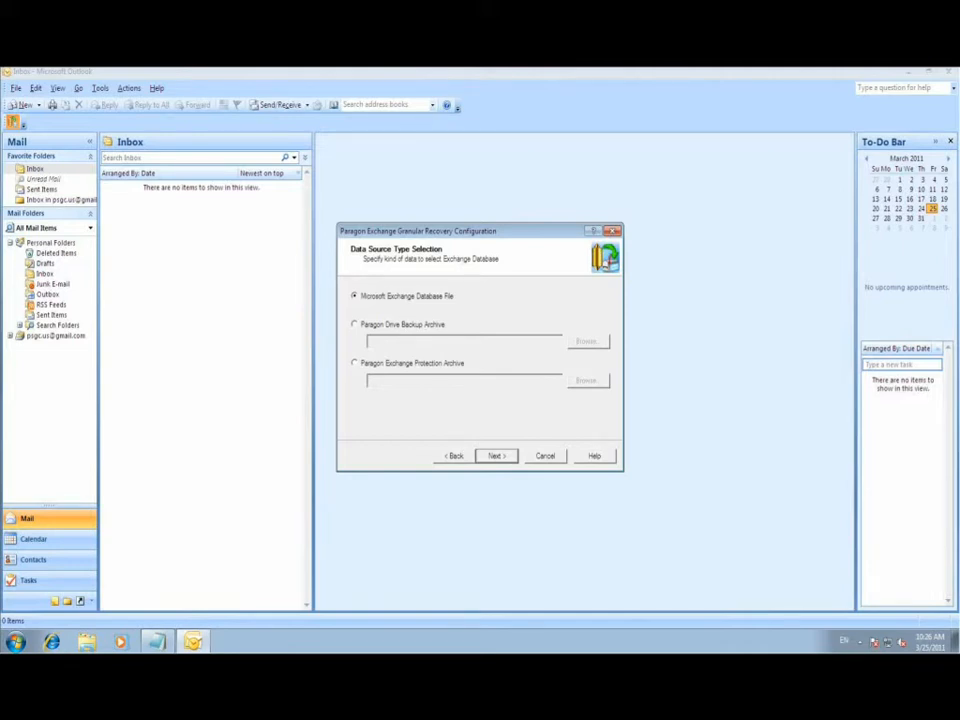
- Choose Microsoft Exchange Database File as the recovery source instead of the backup archive options
left_click(354, 323)
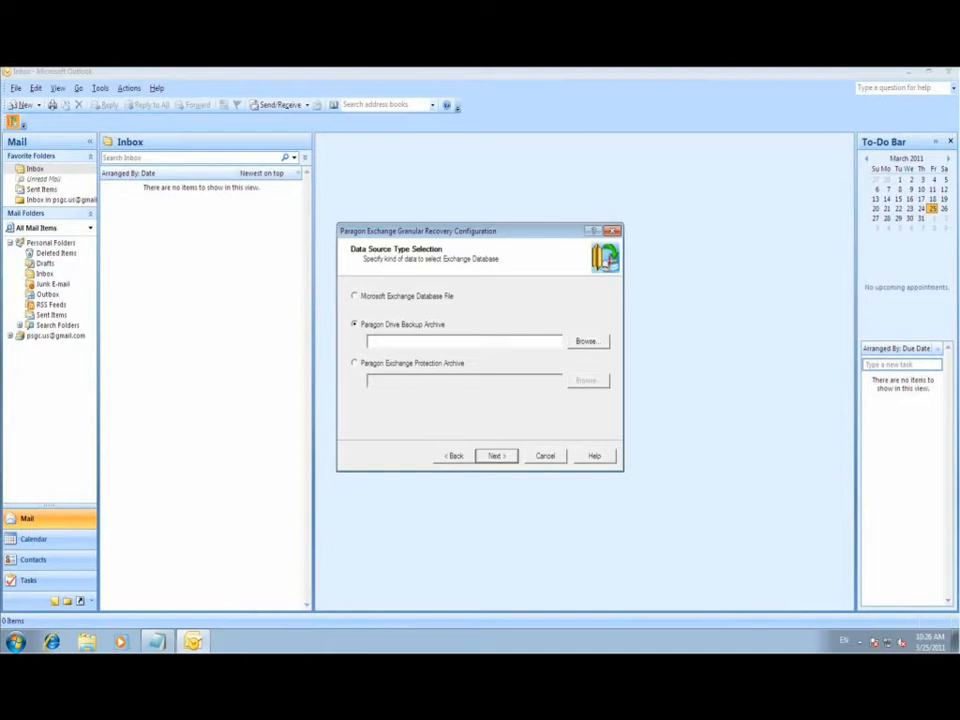
left_click(354, 362)
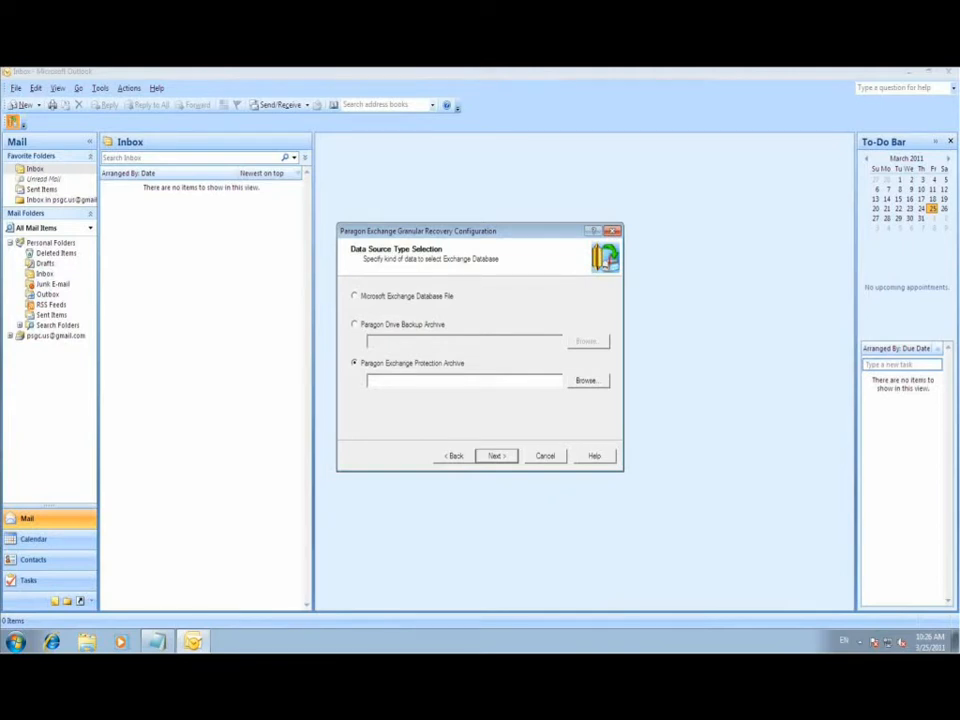
left_click(495, 455)
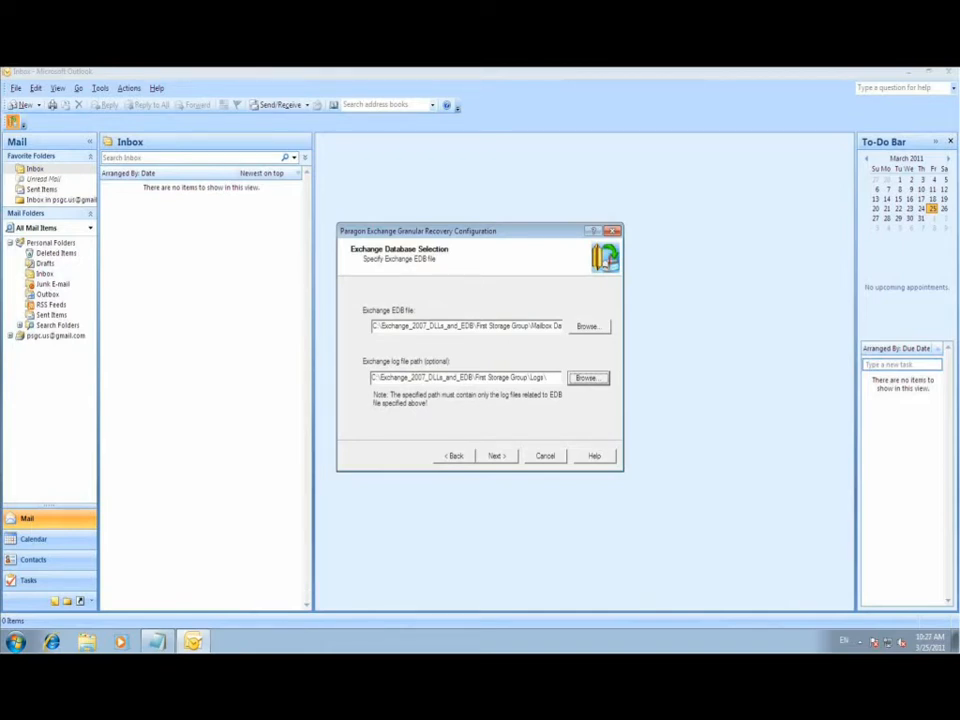
- Proceed to mailbox selection, tick the mailboxes, and finish mounting them
left_click(496, 455)
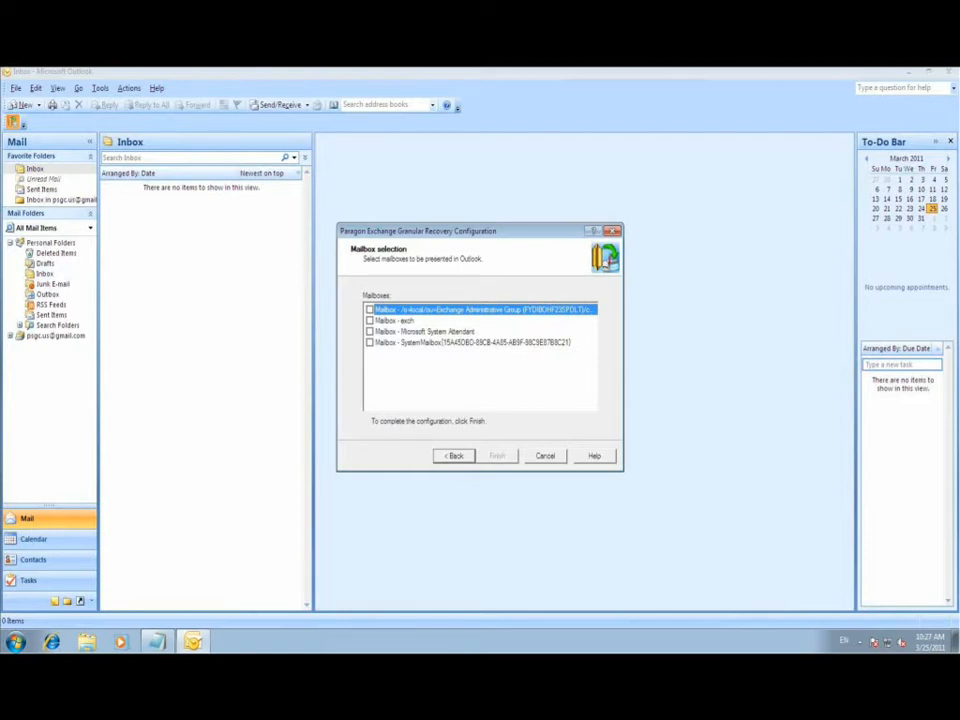
left_click(369, 308)
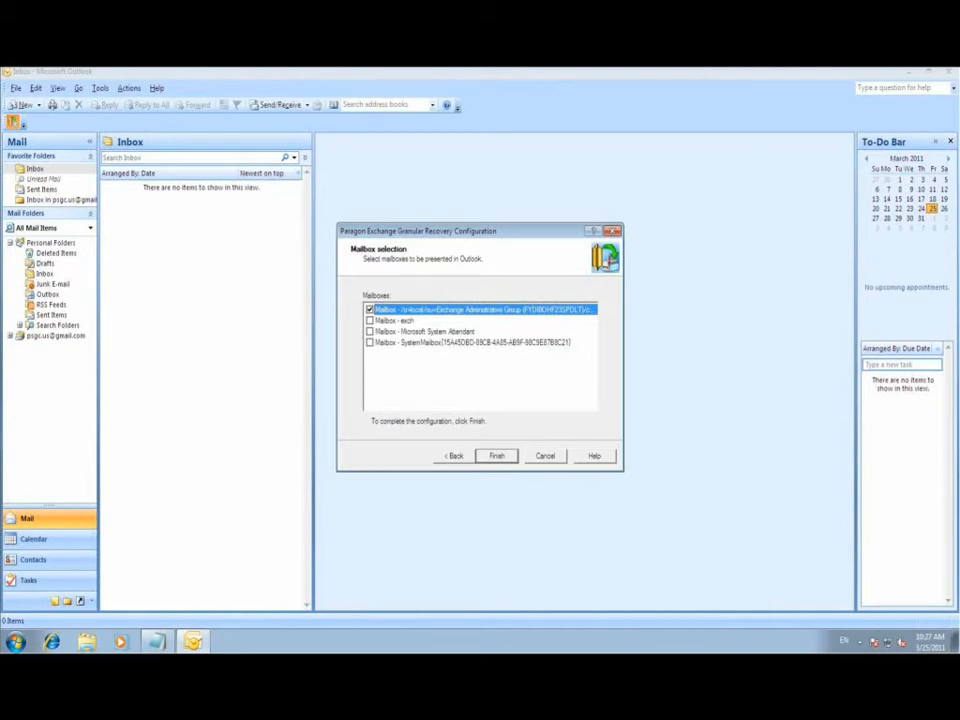
left_click(390, 320)
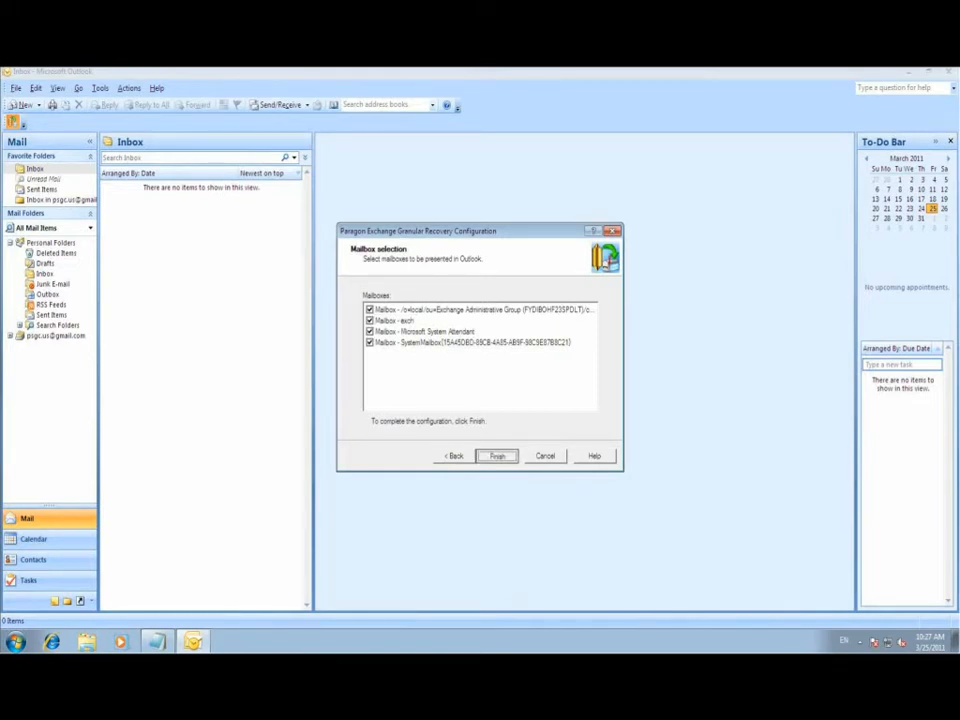
left_click(496, 456)
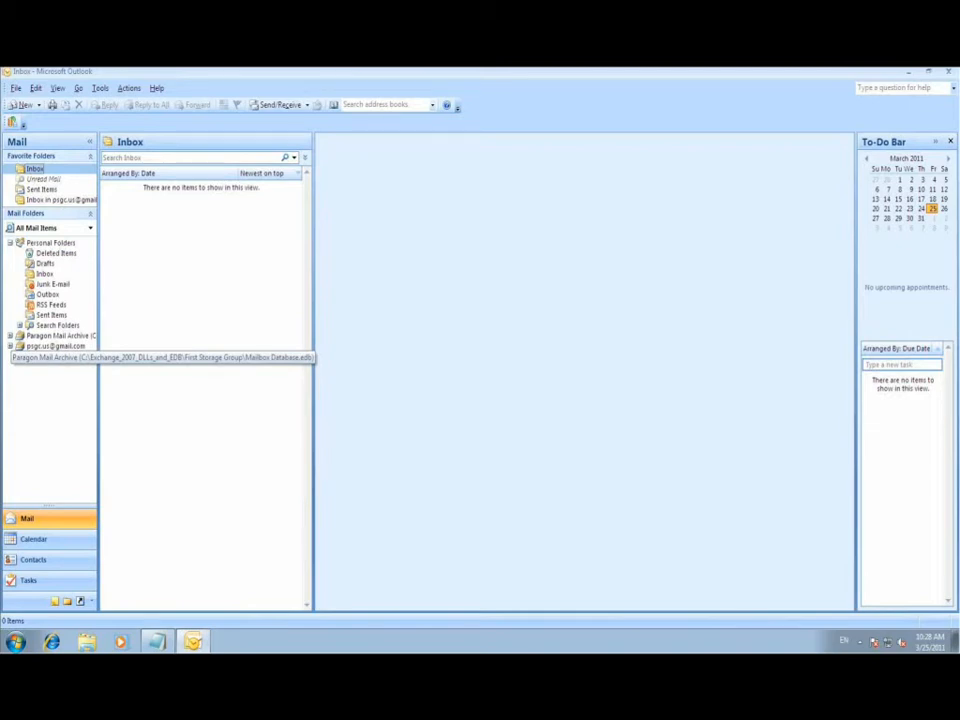
- Expand the Paragon Mail Archive node and select the first mounted mailbox
left_click(9, 335)
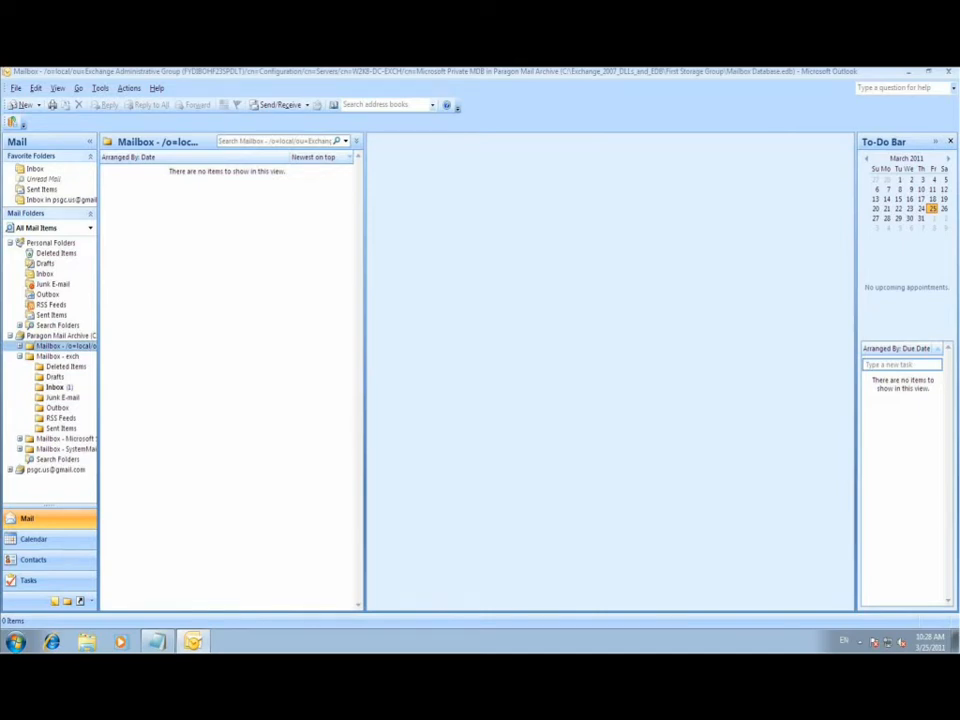
left_click(45, 387)
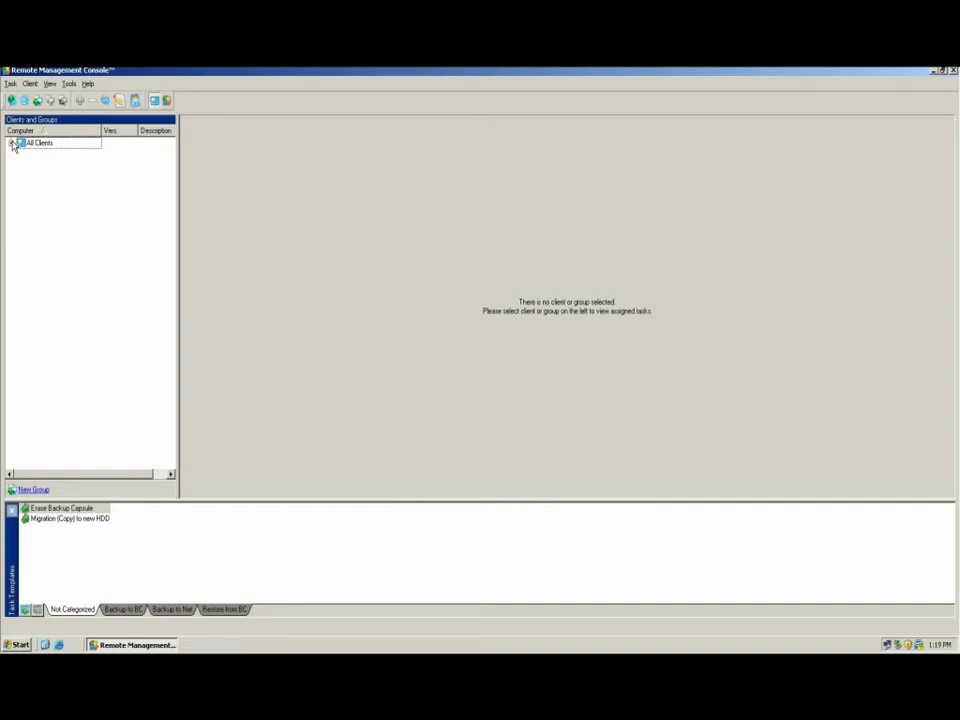
- Expand All Clients, select PSG-2003X64, and install the client on XP-TEST
left_click(12, 142)
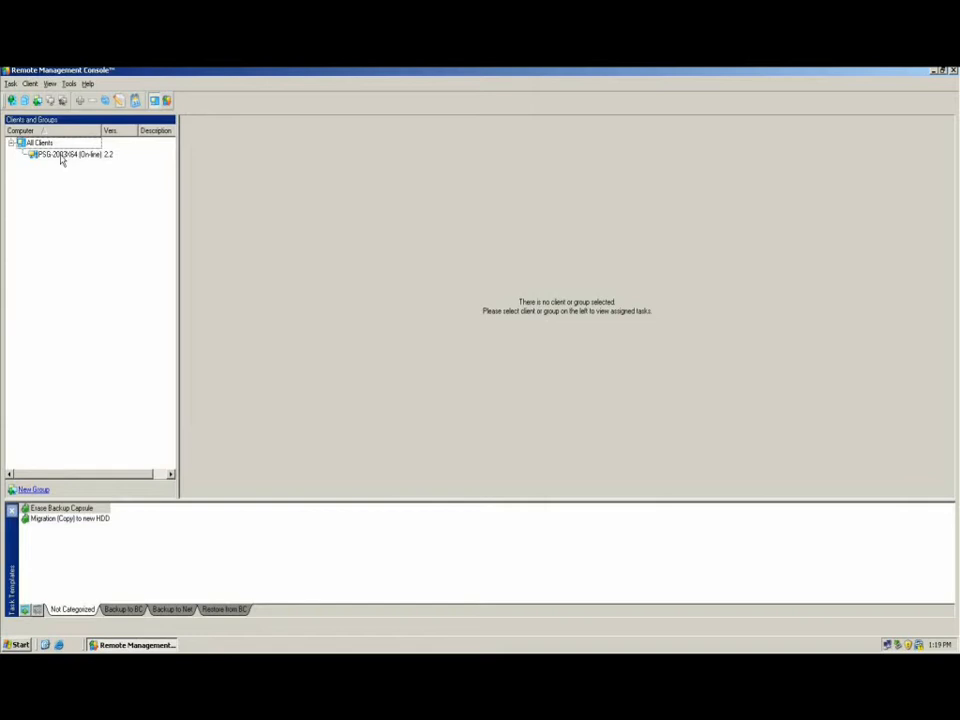
left_click(30, 83)
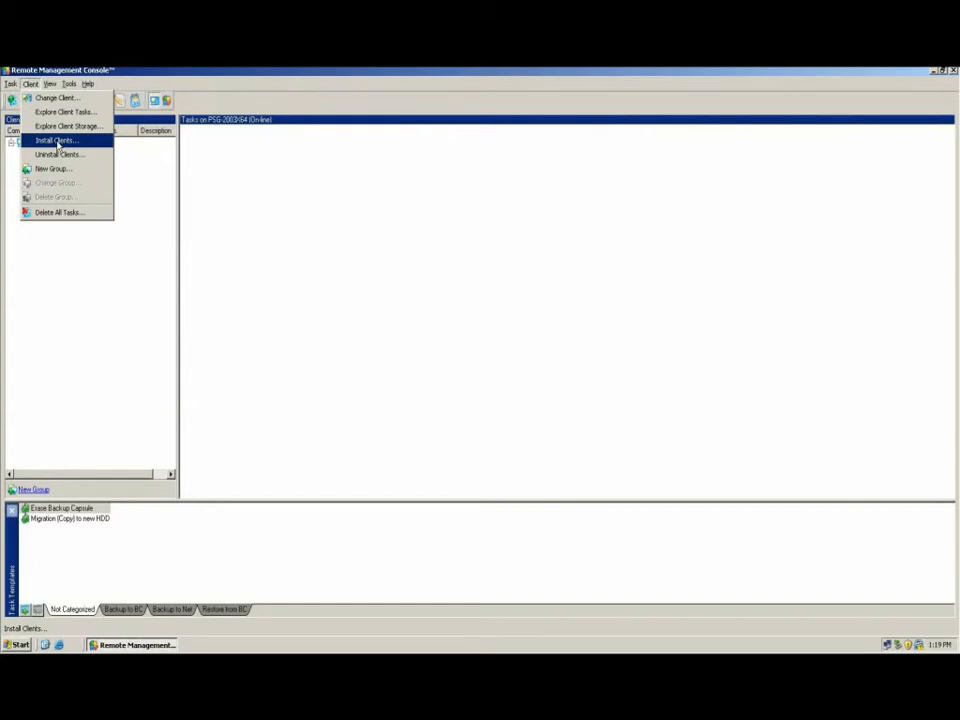
left_click(56, 140)
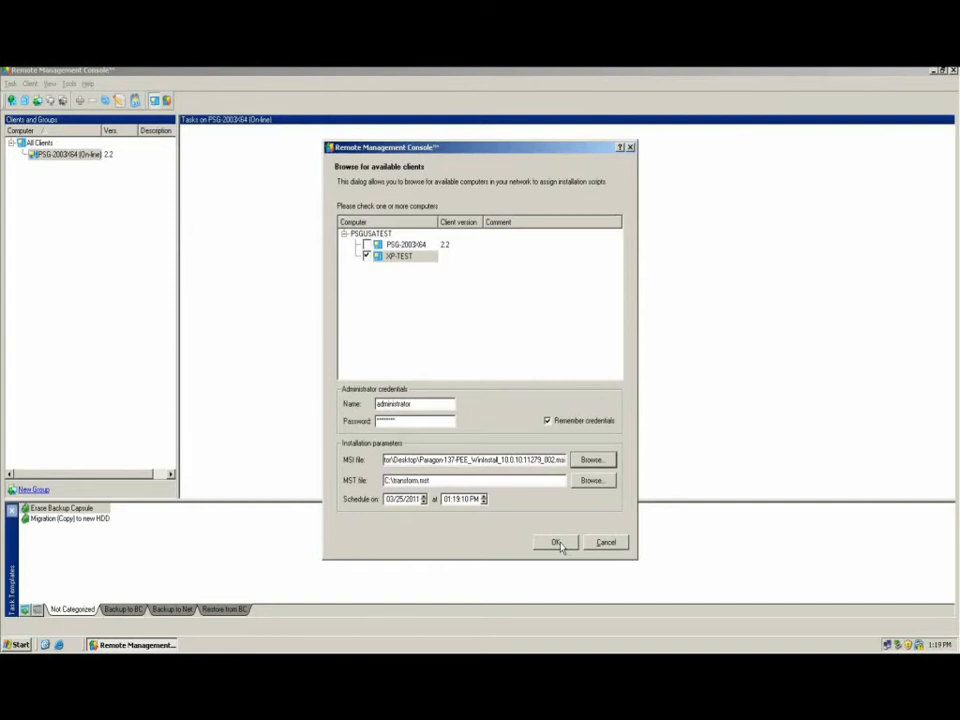
left_click(556, 542)
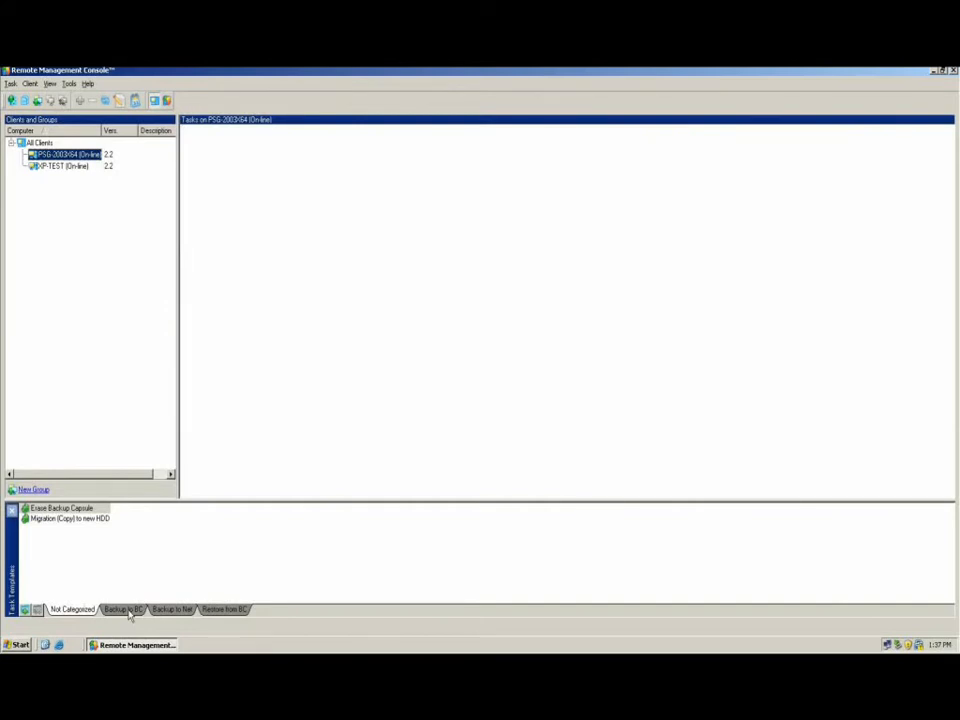
- Glance at the Erase Backup Capsule template, then draft an XP-TEST task from FullBackup of HDD to Net
double_click(61, 508)
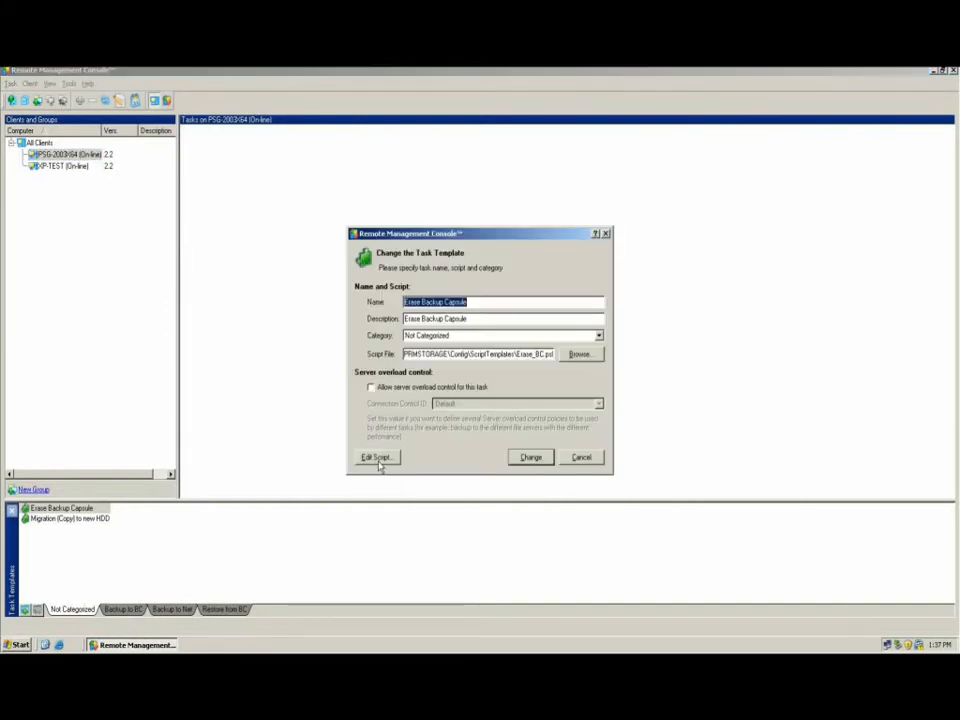
left_click(376, 457)
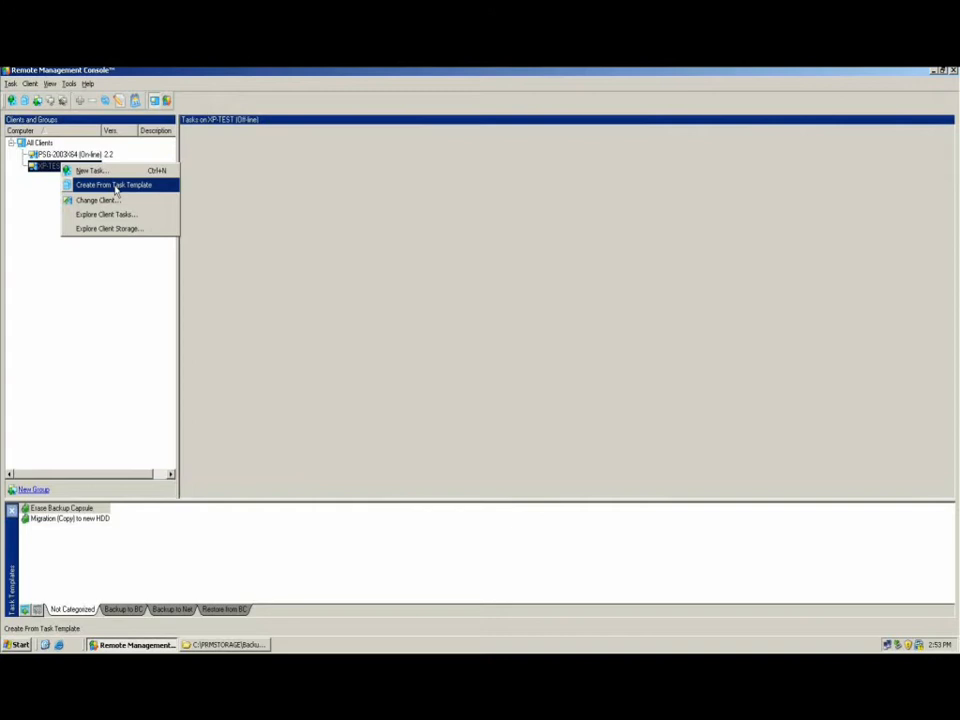
left_click(112, 184)
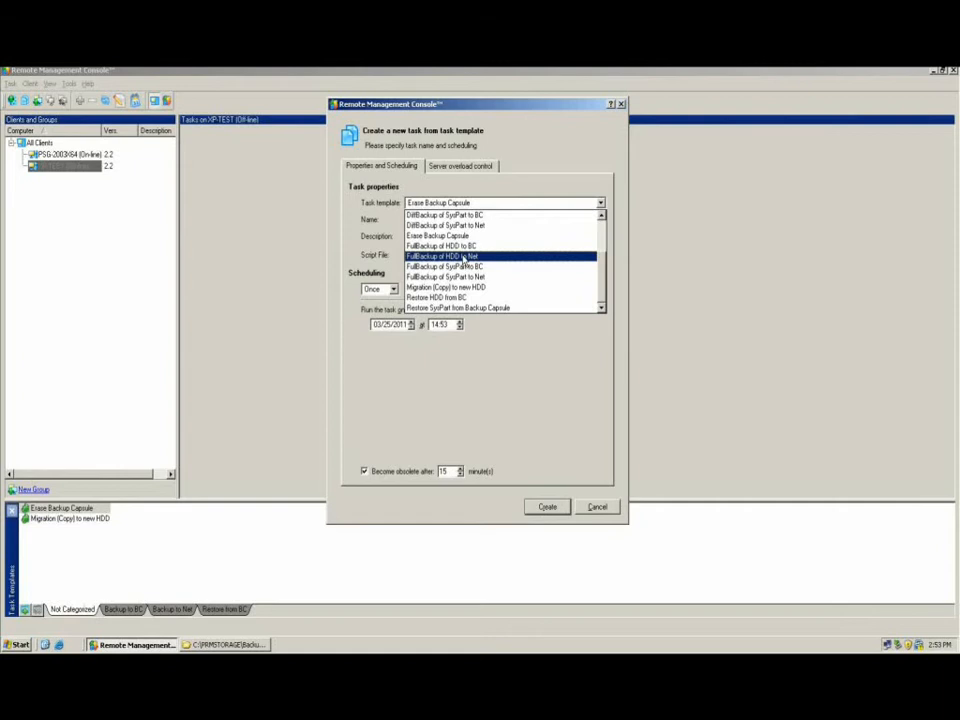
left_click(446, 256)
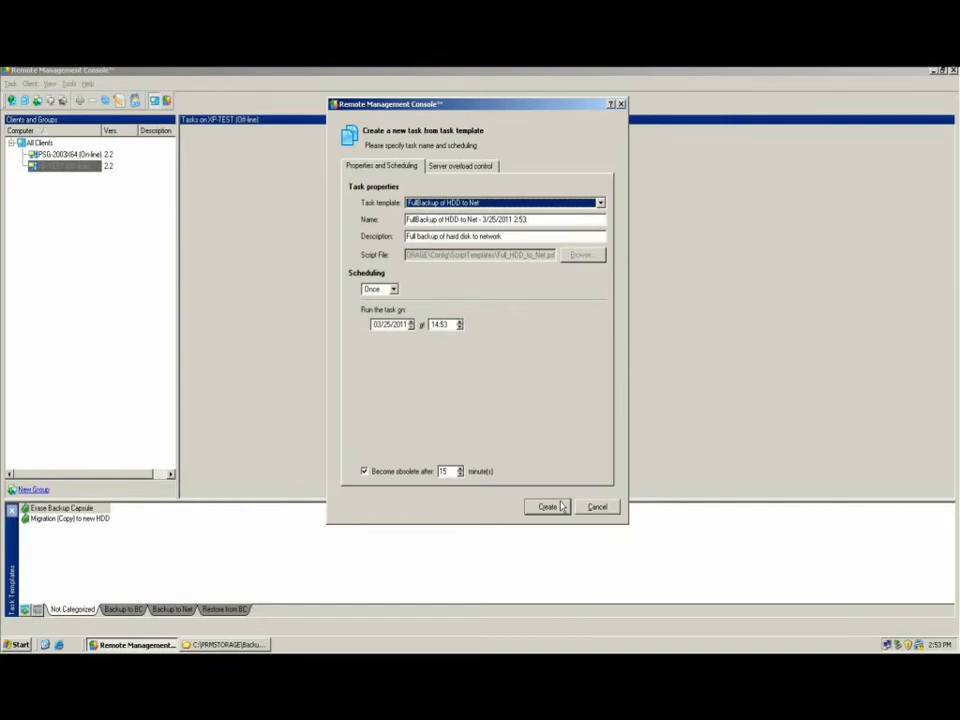
- Create the XP-TEST full backup task and check its Succeeded run result
left_click(546, 506)
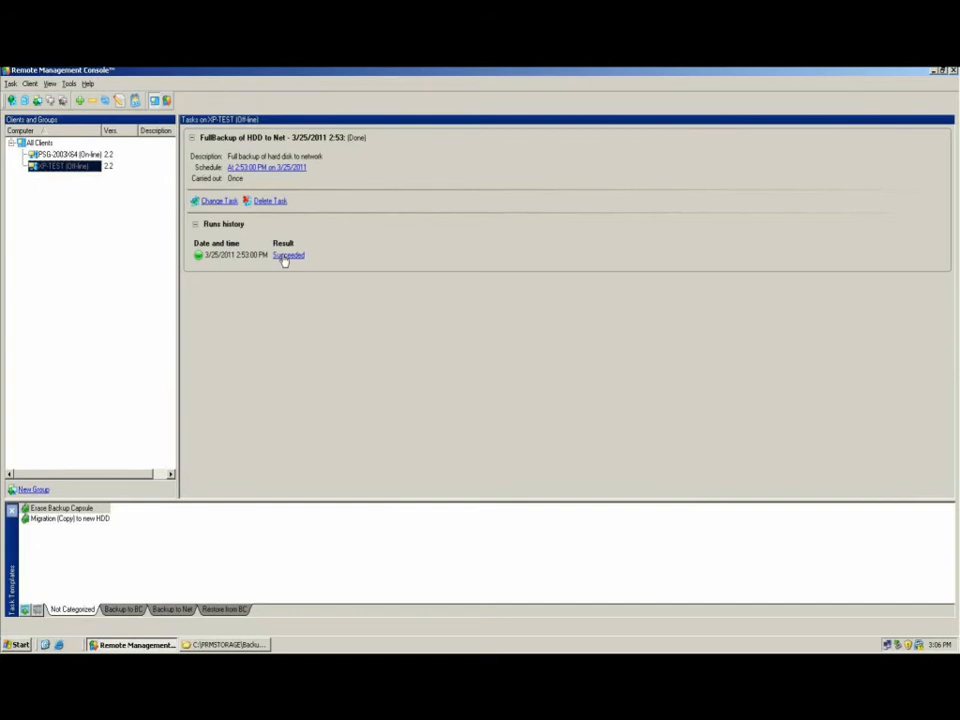
left_click(288, 255)
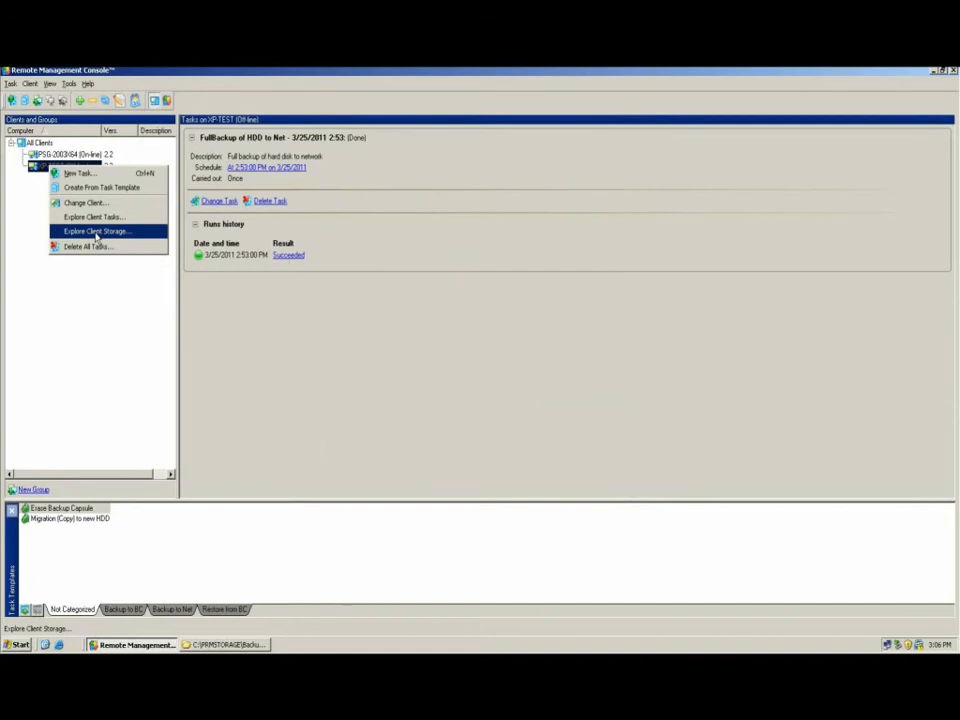
left_click(96, 231)
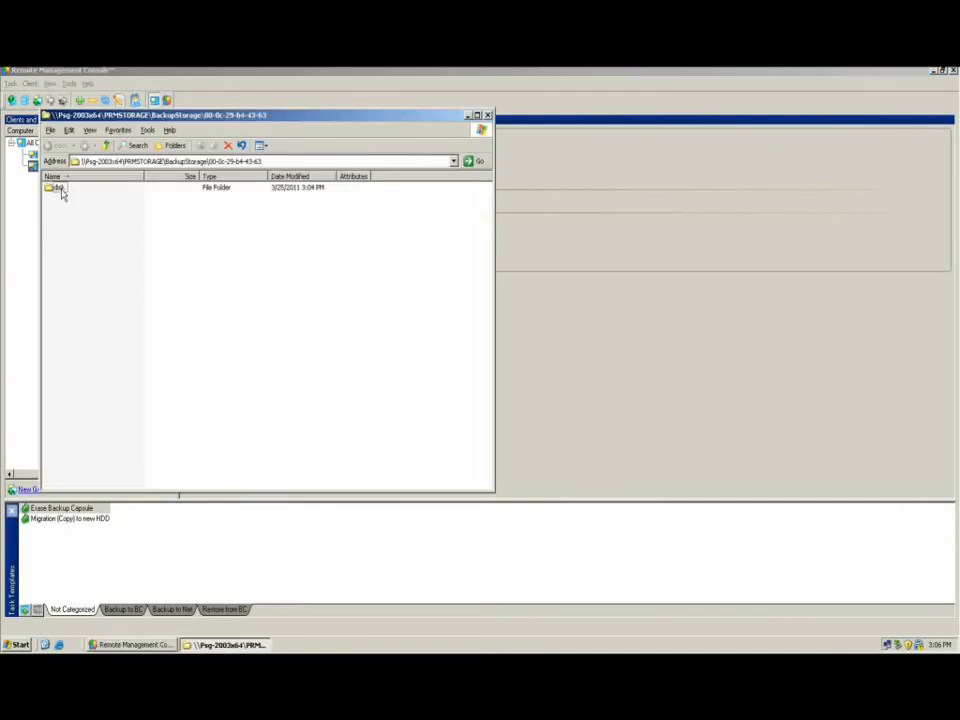
double_click(58, 187)
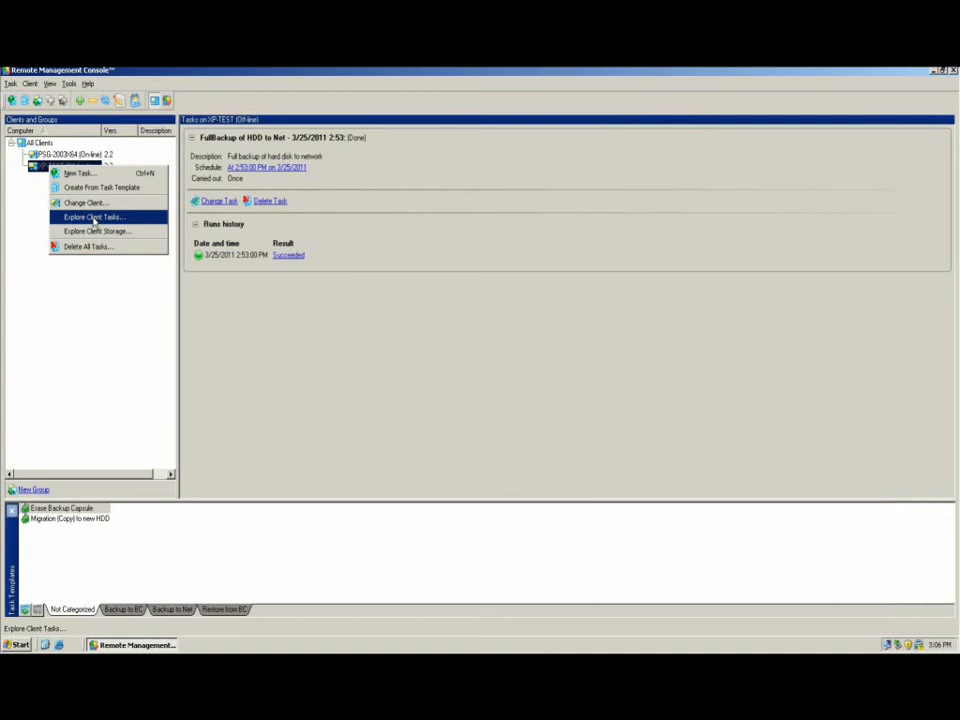
left_click(93, 217)
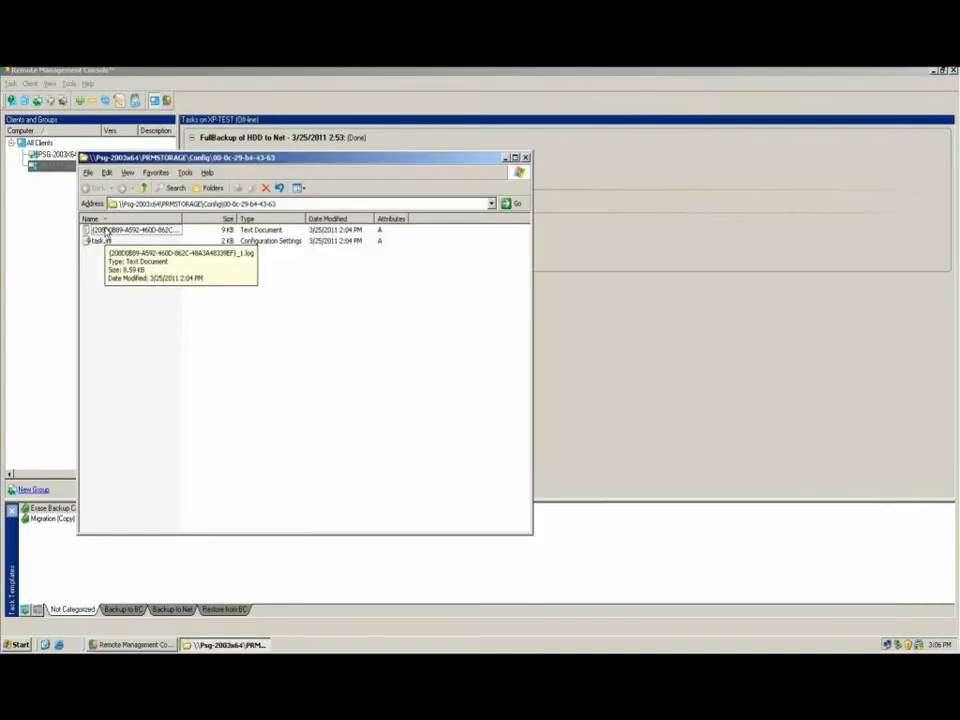
double_click(135, 230)
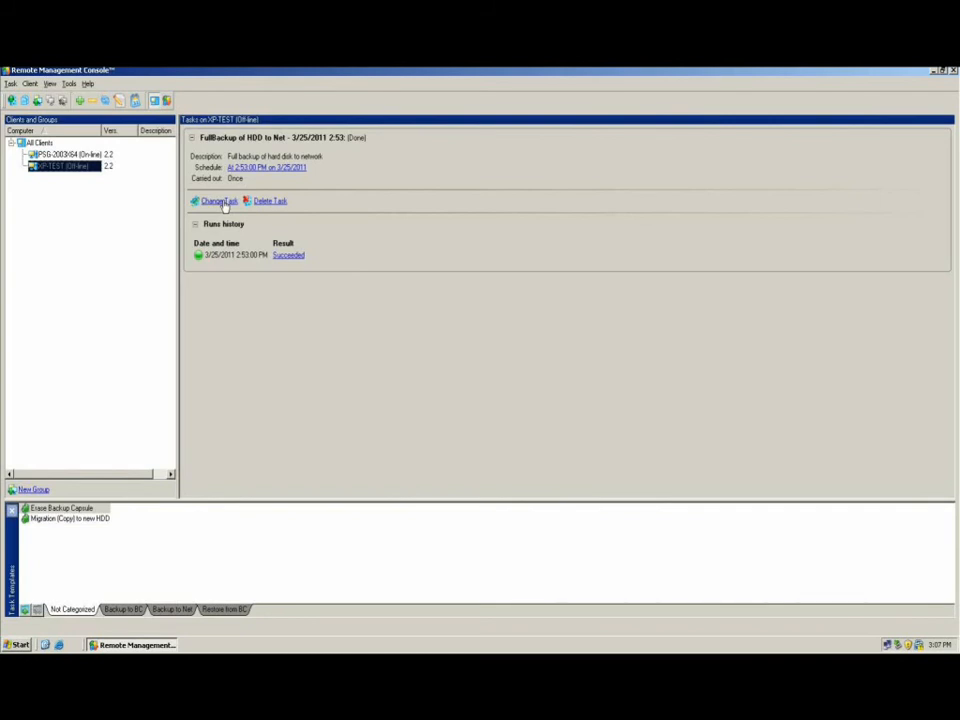
- Review the console's PRM Storage and connection settings and confirm them
left_click(218, 201)
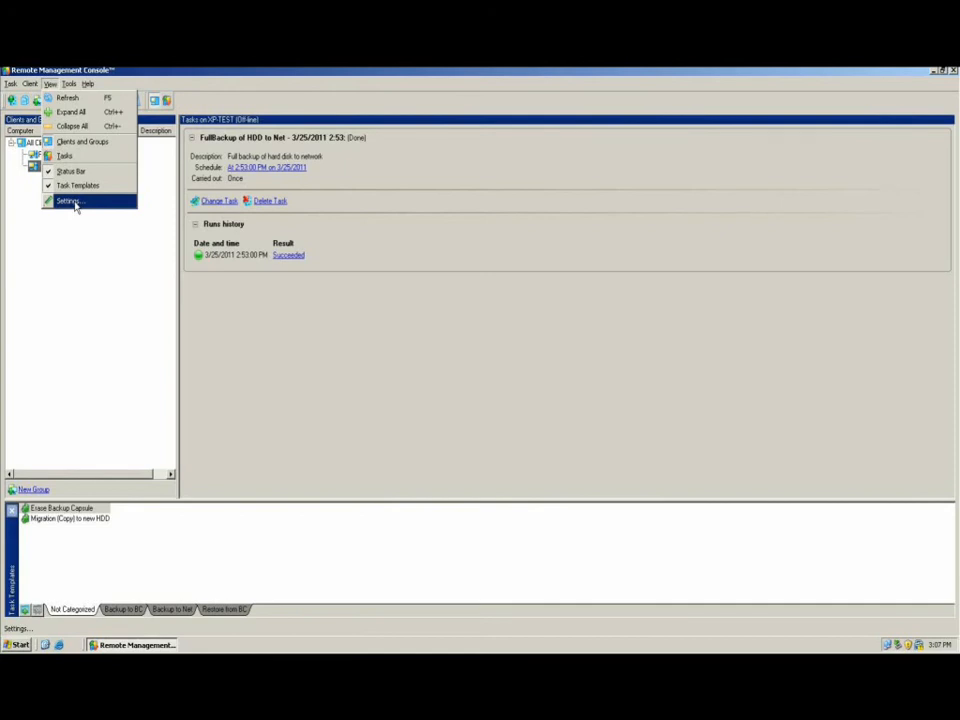
left_click(67, 201)
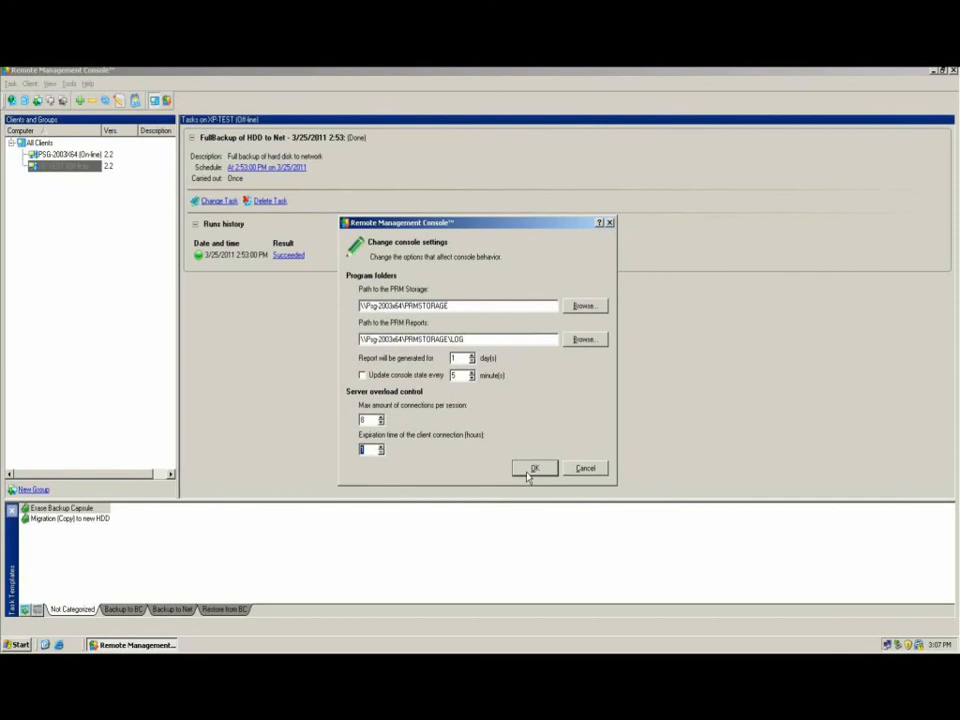
left_click(534, 468)
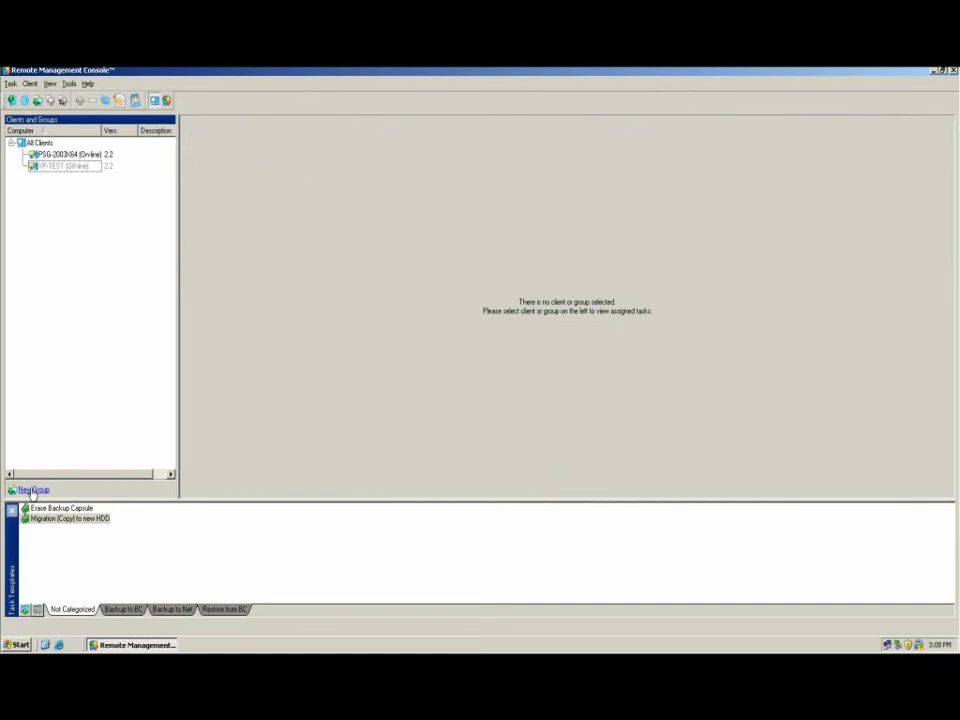
- Start a new client group named NewGroup and add PSG-2003X64 to it
left_click(33, 489)
type("NewGroup")
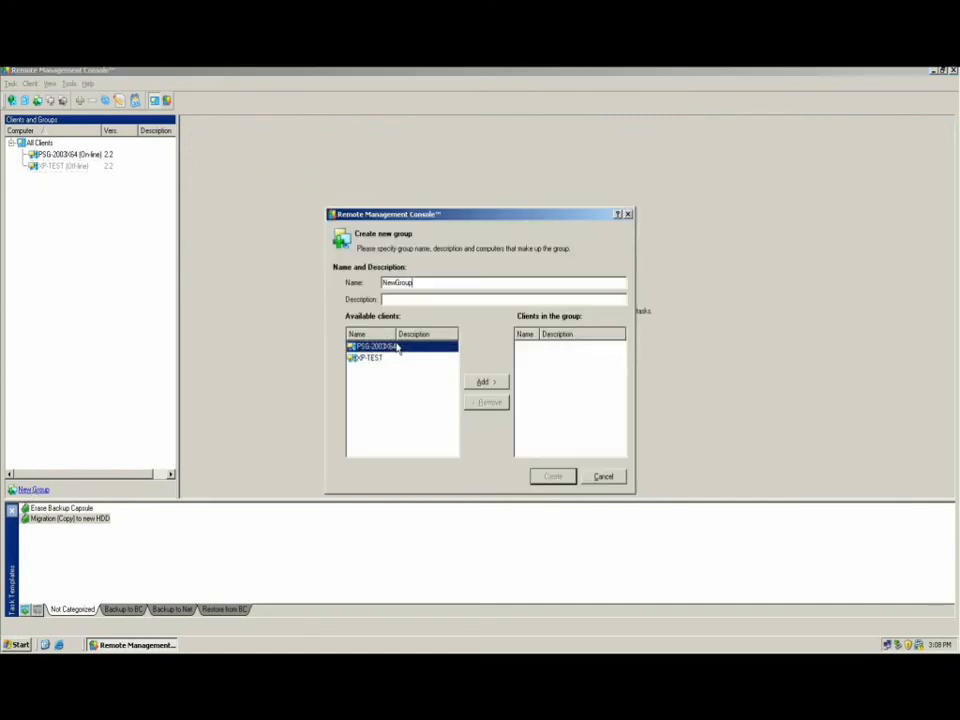
left_click(486, 382)
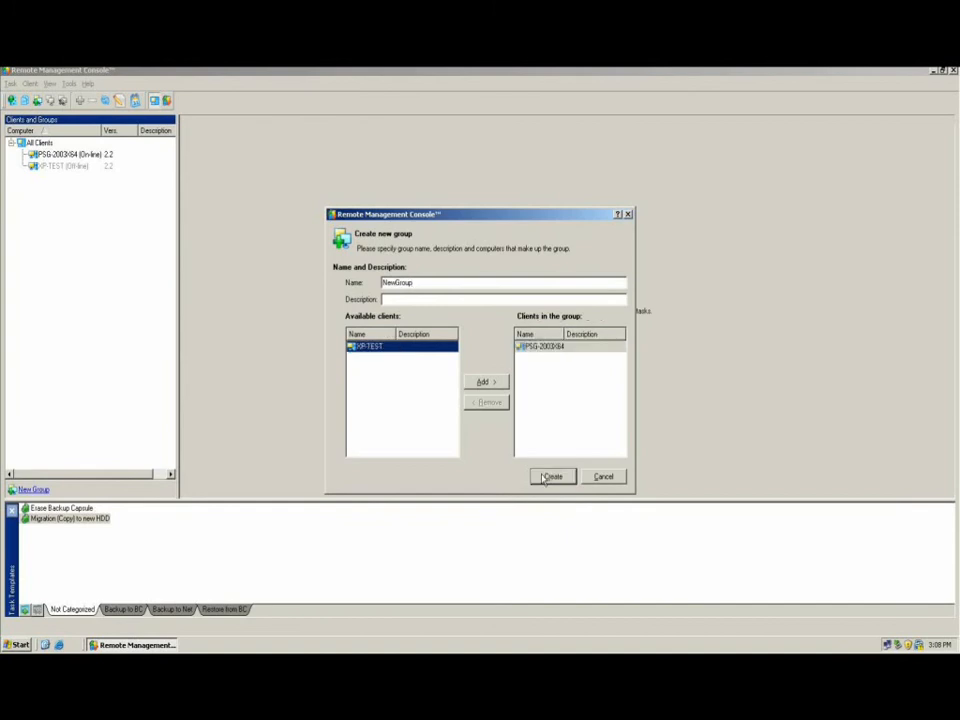